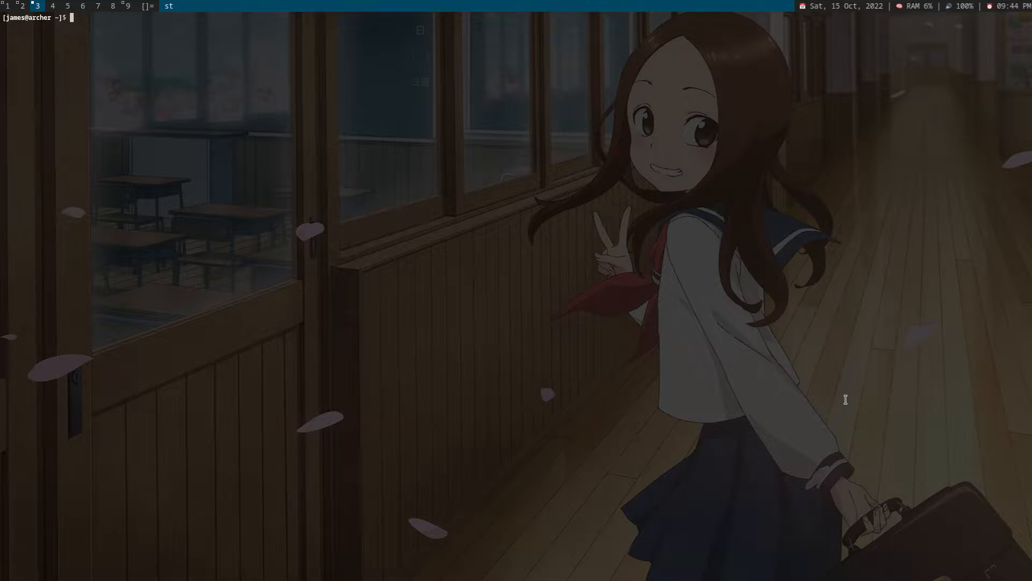
- Start a sudo pacman -U command pointing into /var/cache/pacman/pkg/ and list cached linux packages
{"action": "type", "text": "sudo pacman -U"}
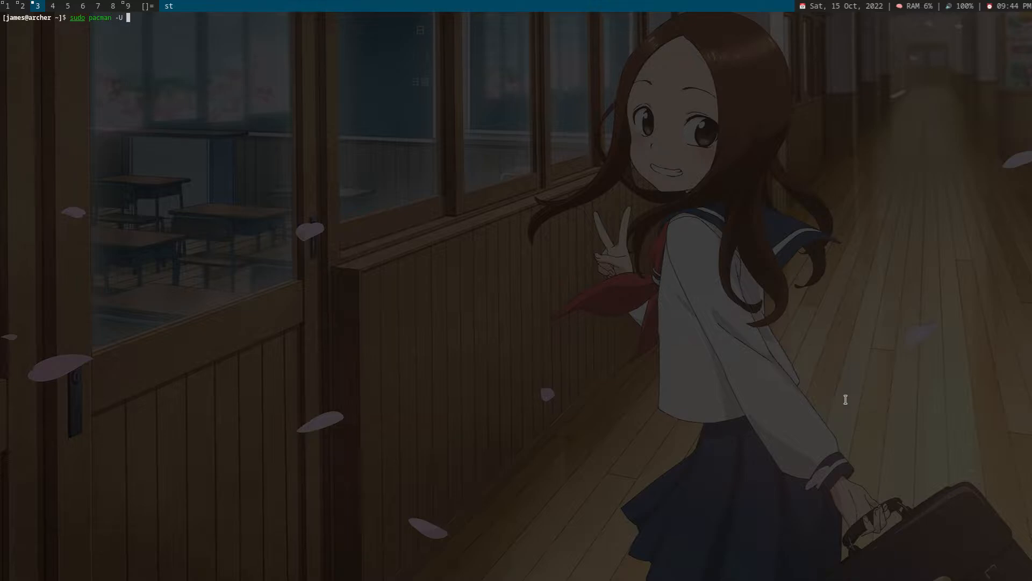
{"action": "type", "text": "/var/"}
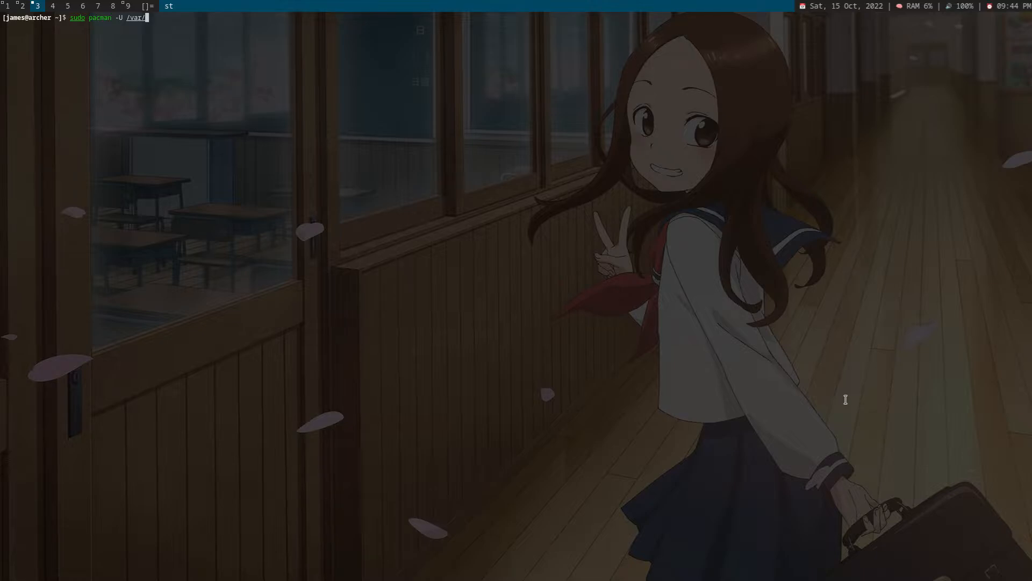
{"action": "key", "text": "Tab"}
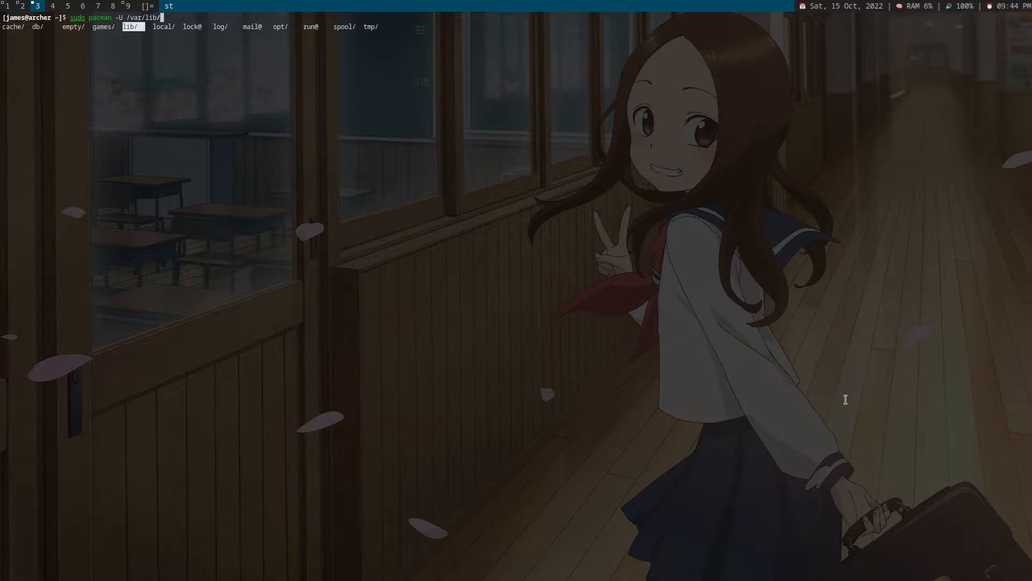
{"action": "key", "text": "BackSpace"}
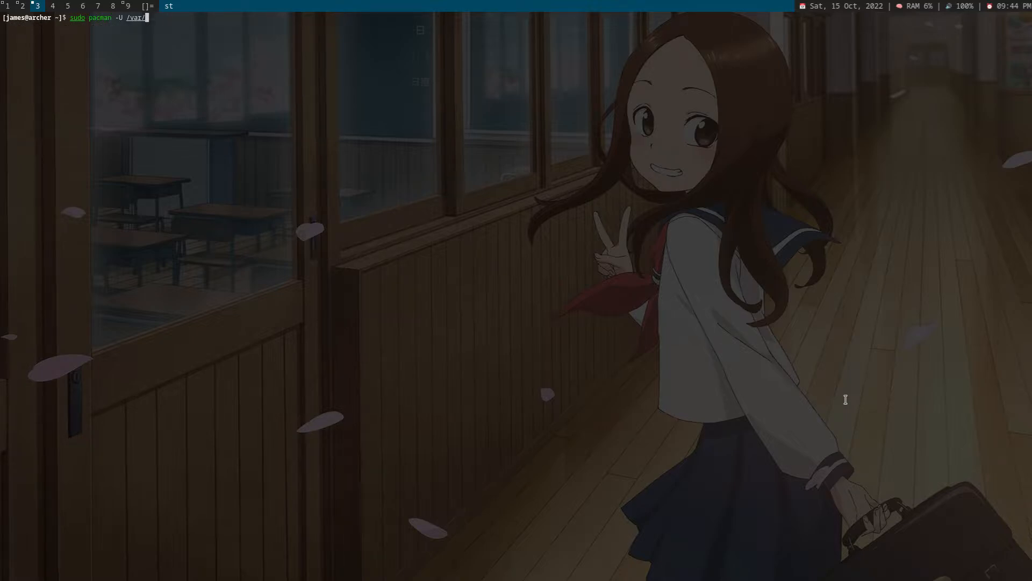
{"action": "type", "text": "cache/p"}
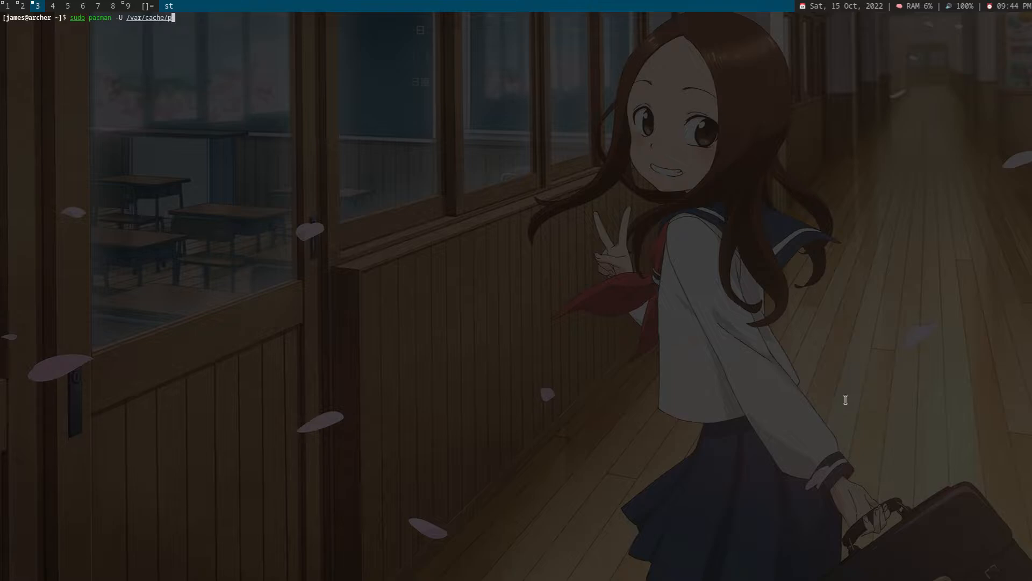
{"action": "type", "text": "acman/pkg/linux-"}
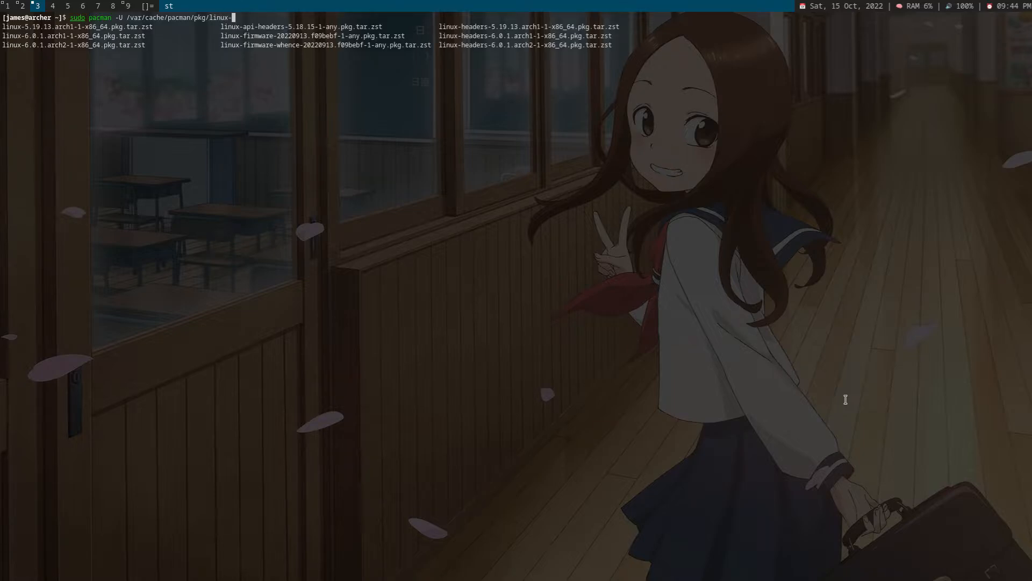
- Complete the path to linux-6.0.1.arch1-1-x86_64.pkg.tar.zst
{"action": "key", "text": "Tab"}
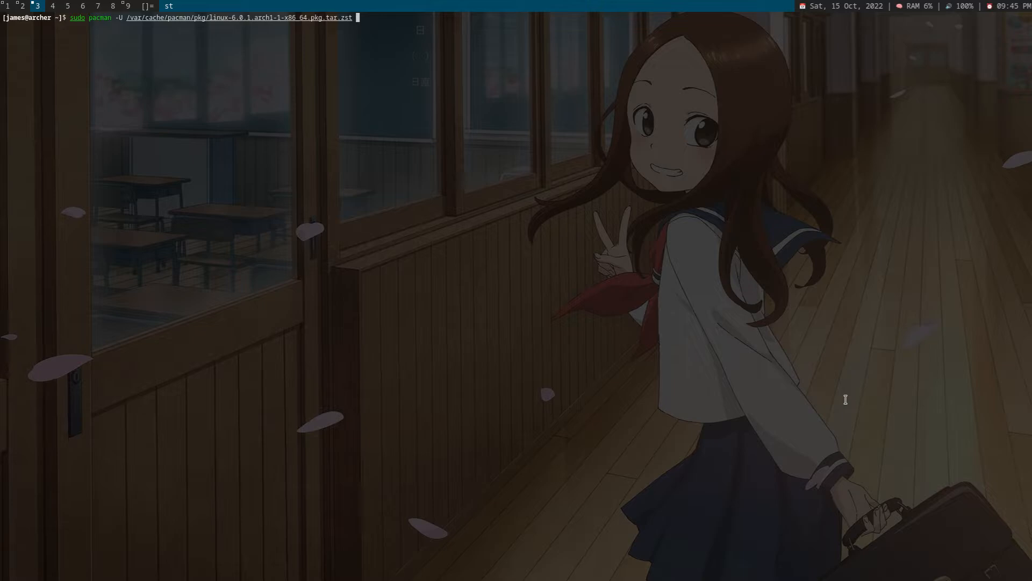
- Add a second cache path /var/cache/pacman/pkg/linux-headers- to the command
{"action": "type", "text": "/var/cache"}
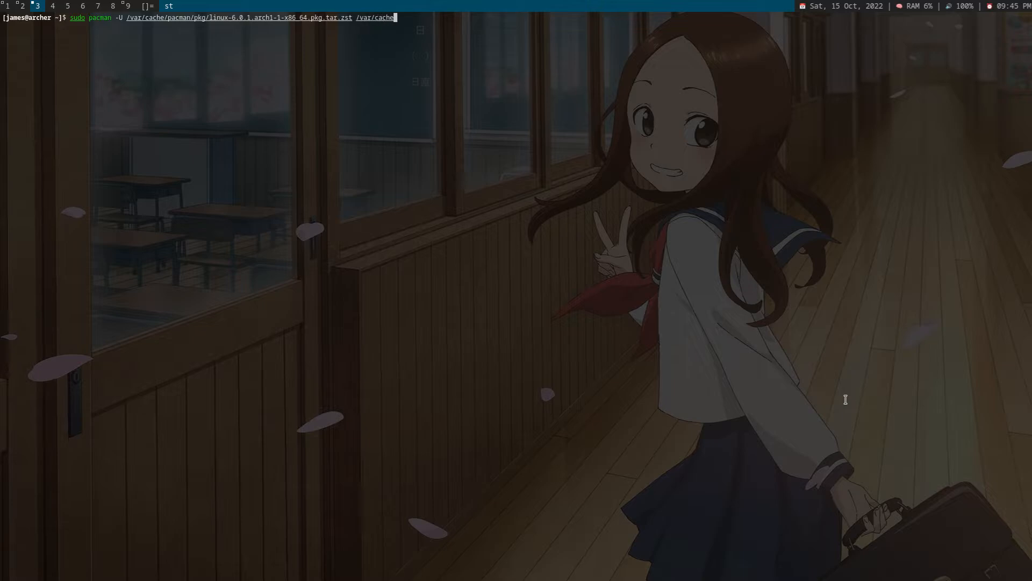
{"action": "type", "text": "pac"}
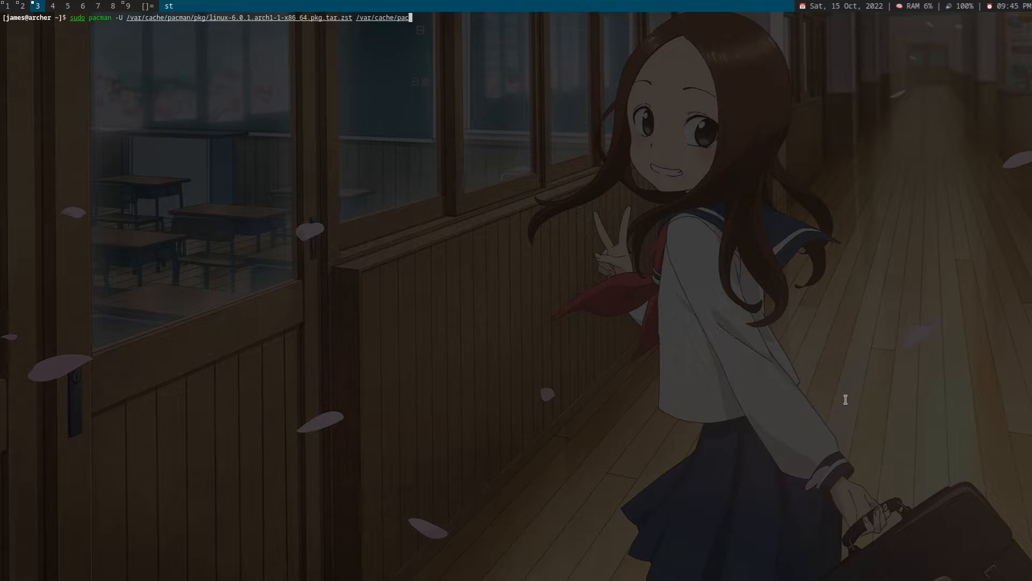
{"action": "type", "text": "/pkg/"}
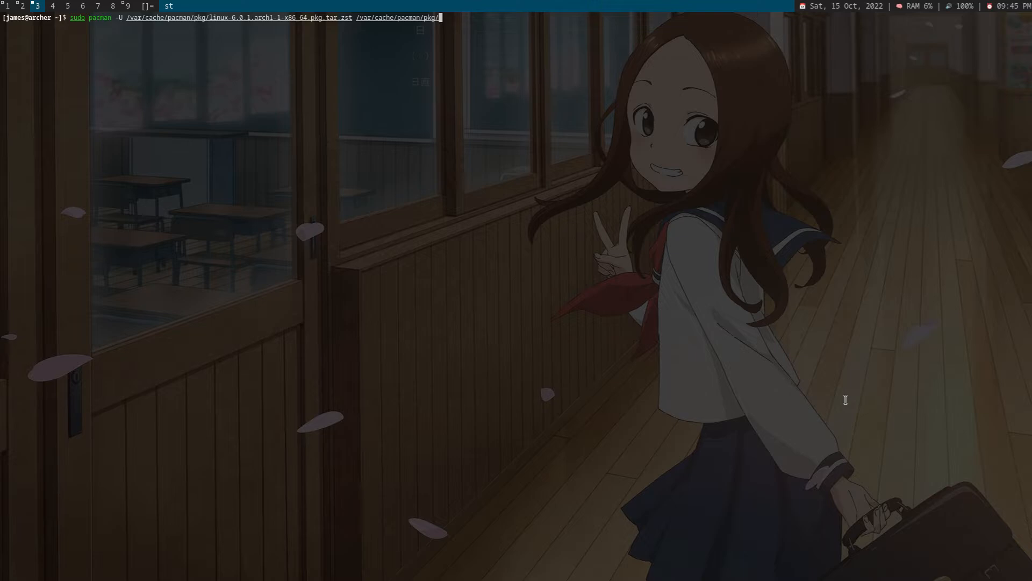
{"action": "type", "text": "linux-headers-"}
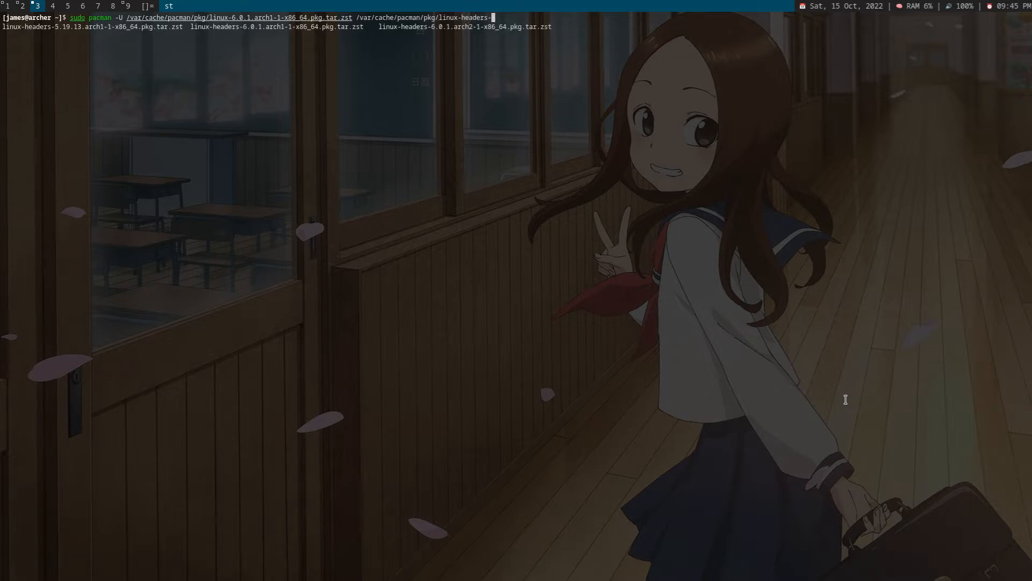
- Cycle completions to linux-headers-6.0.1.arch1-1-x86_64.pkg.tar.zst and accept it
{"action": "key", "text": "Tab"}
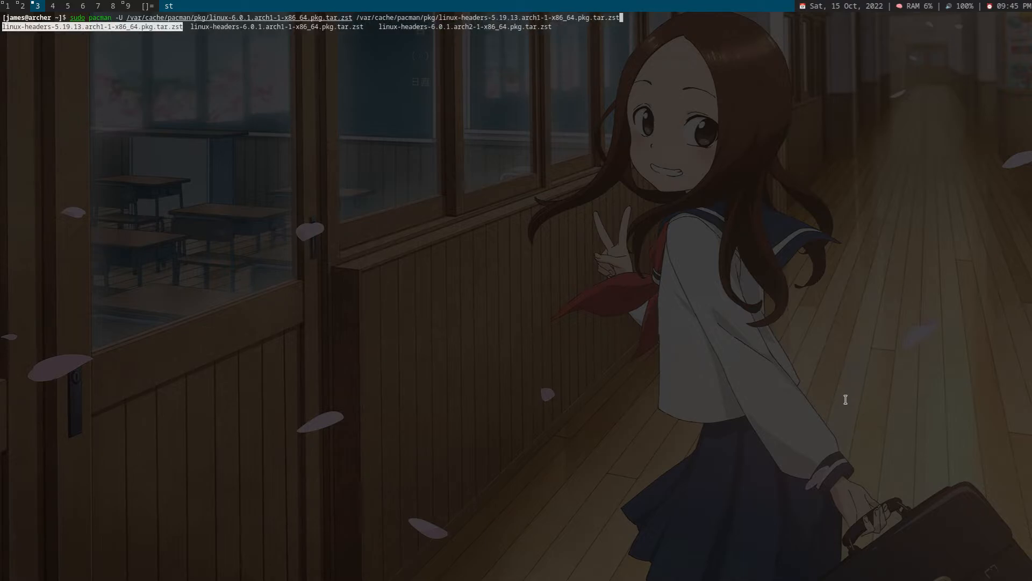
{"action": "key", "text": "Tab"}
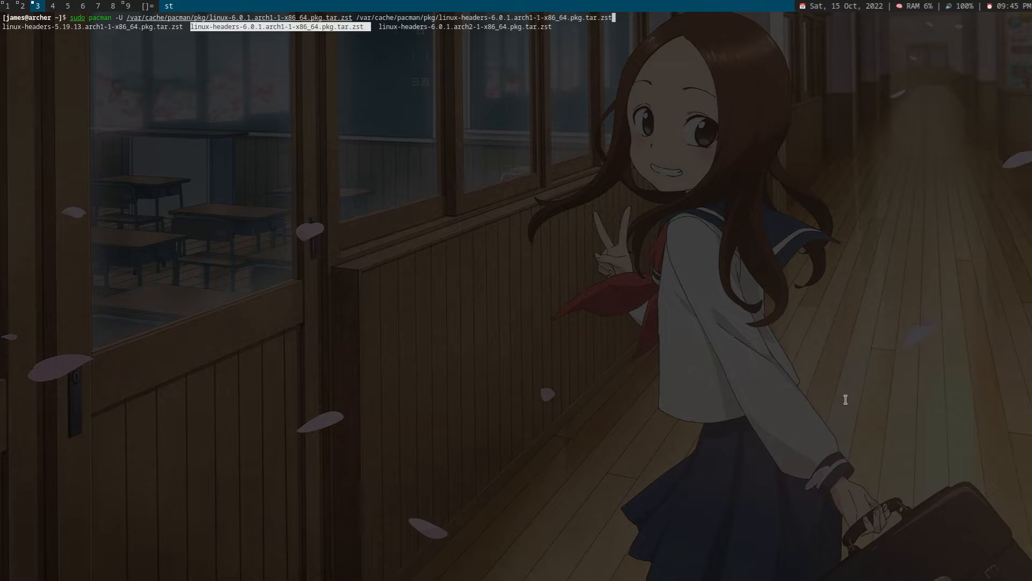
{"action": "key", "text": "Tab"}
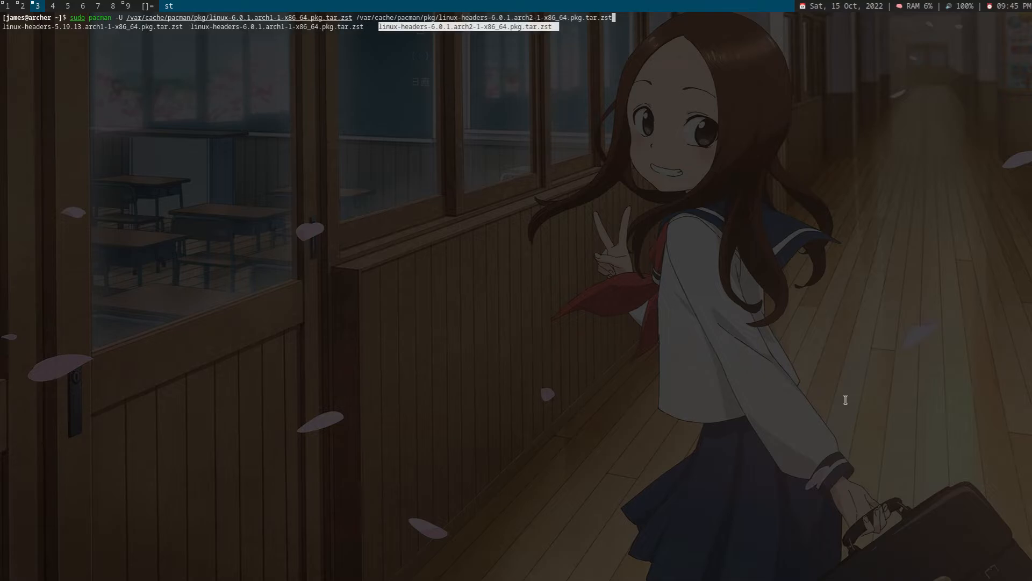
{"action": "key", "text": "Tab"}
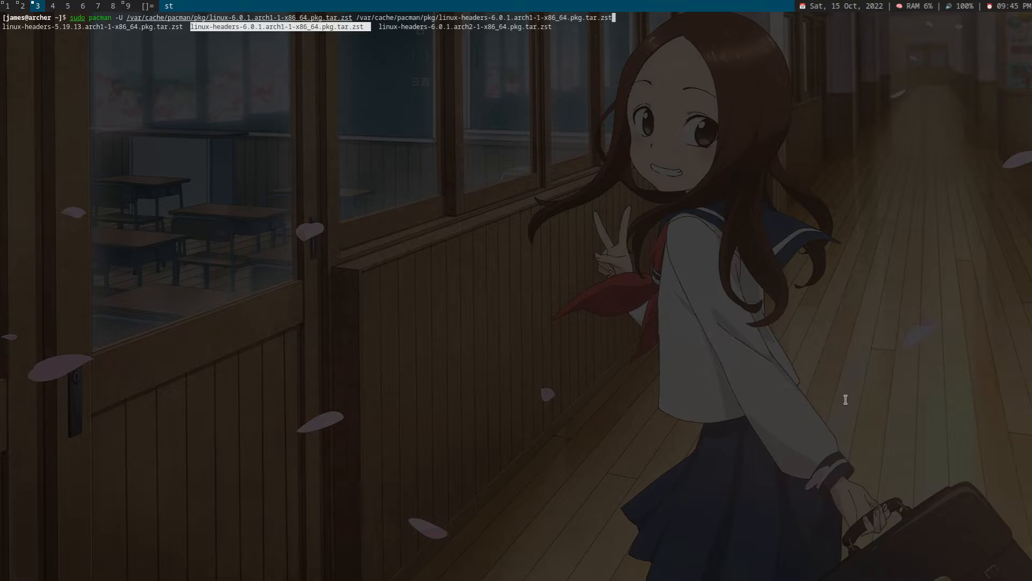
{"action": "key", "text": "Tab"}
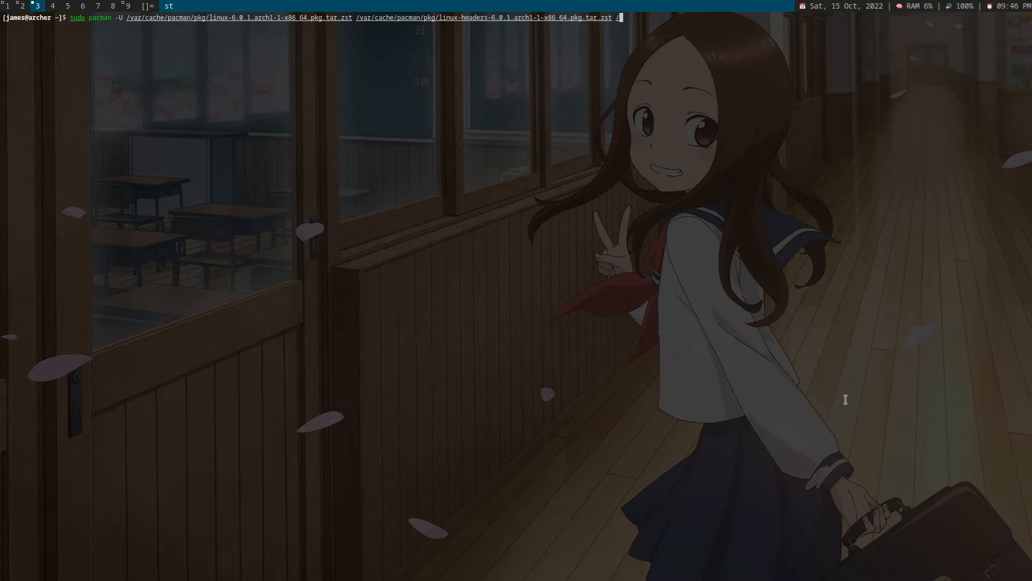
- Add a third cache path /var/cache/pacman/pkg/nvidia- to the command
{"action": "type", "text": "/var/cache/pac"}
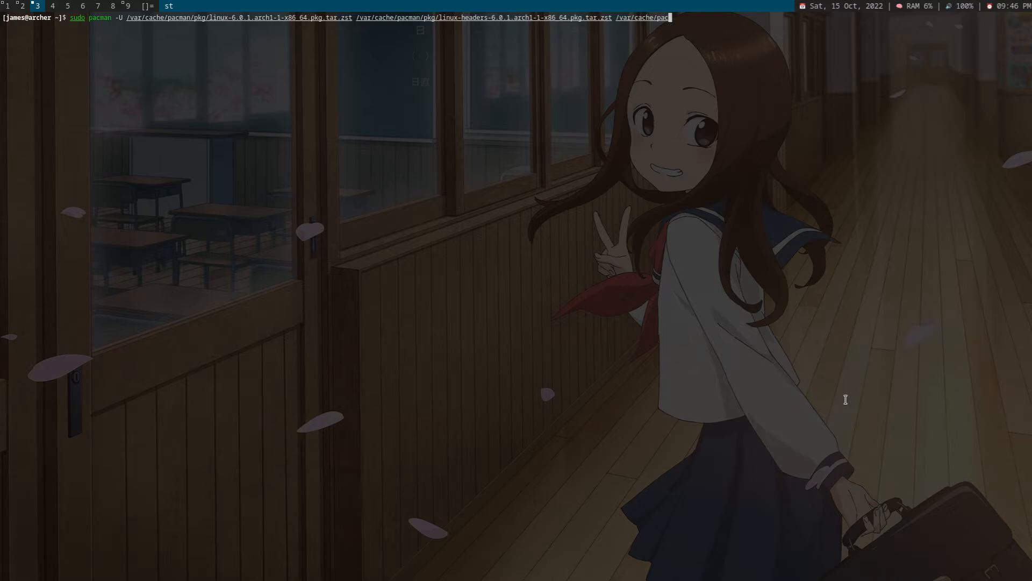
{"action": "type", "text": "man/pkg/"}
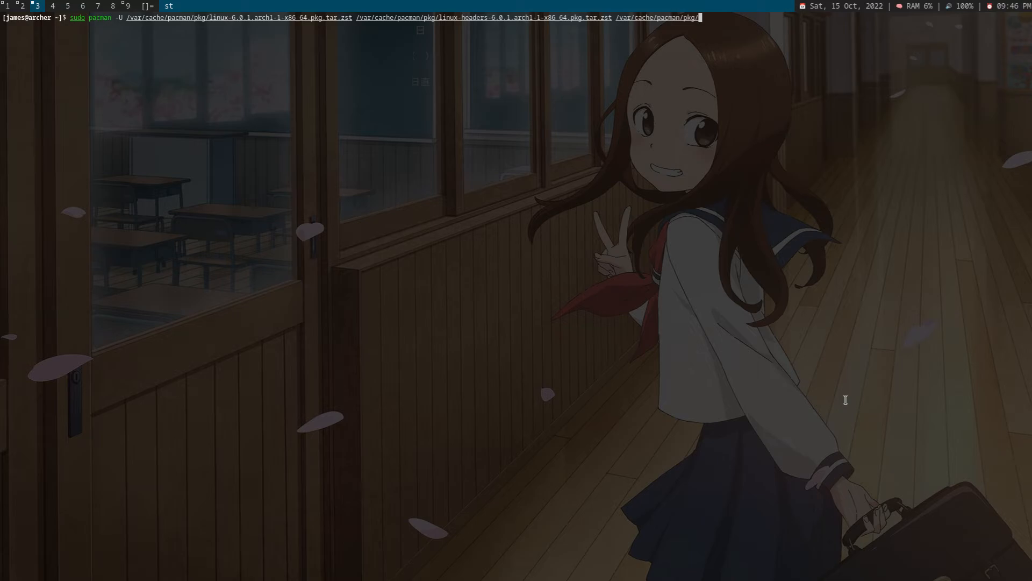
{"action": "type", "text": "n"}
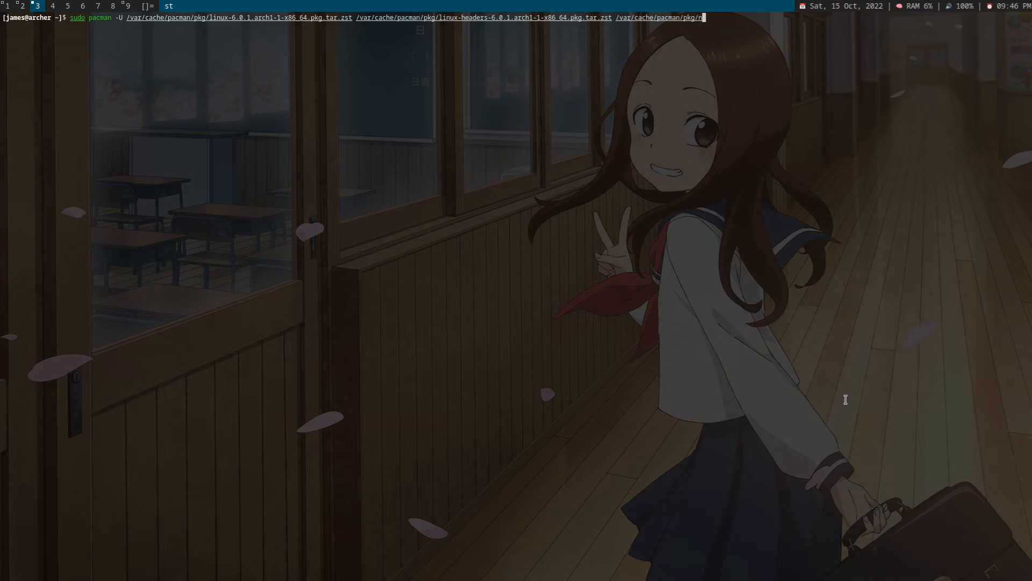
{"action": "type", "text": "vidia-"}
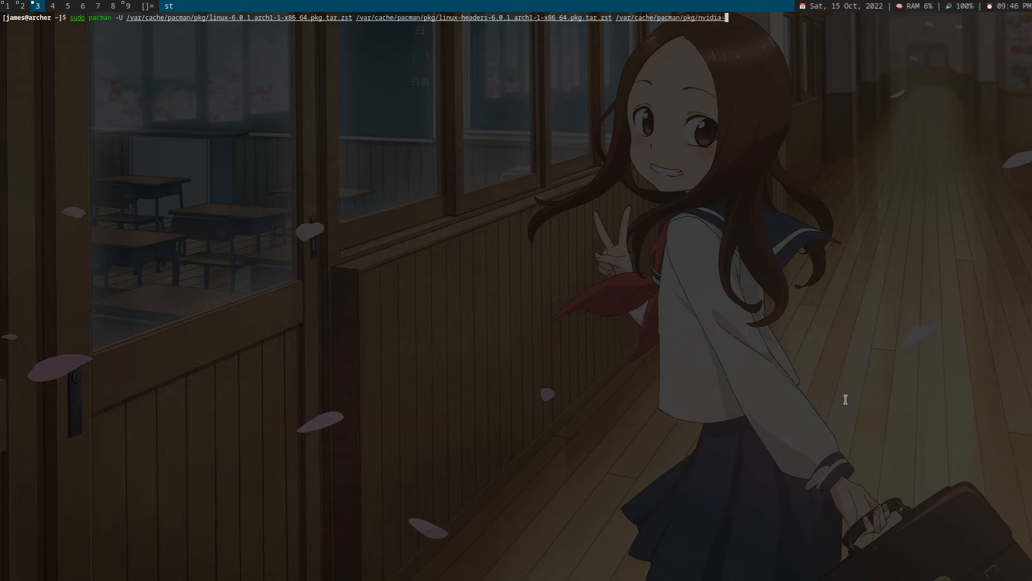
- Cycle completions to nvidia-520.56.06-2-x86_64.pkg.tar.zst and accept it
{"action": "key", "text": "Tab"}
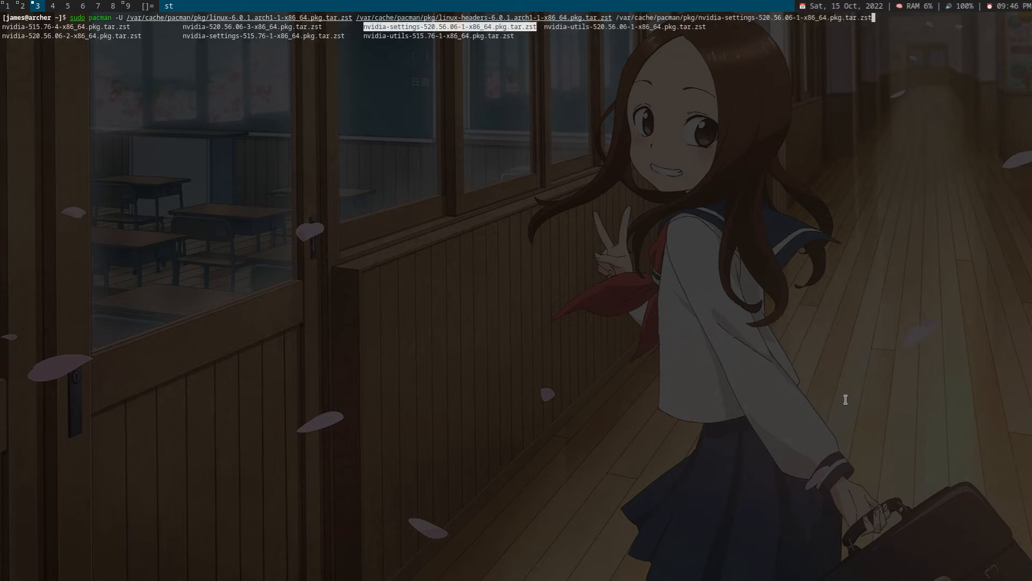
{"action": "key", "text": "Tab"}
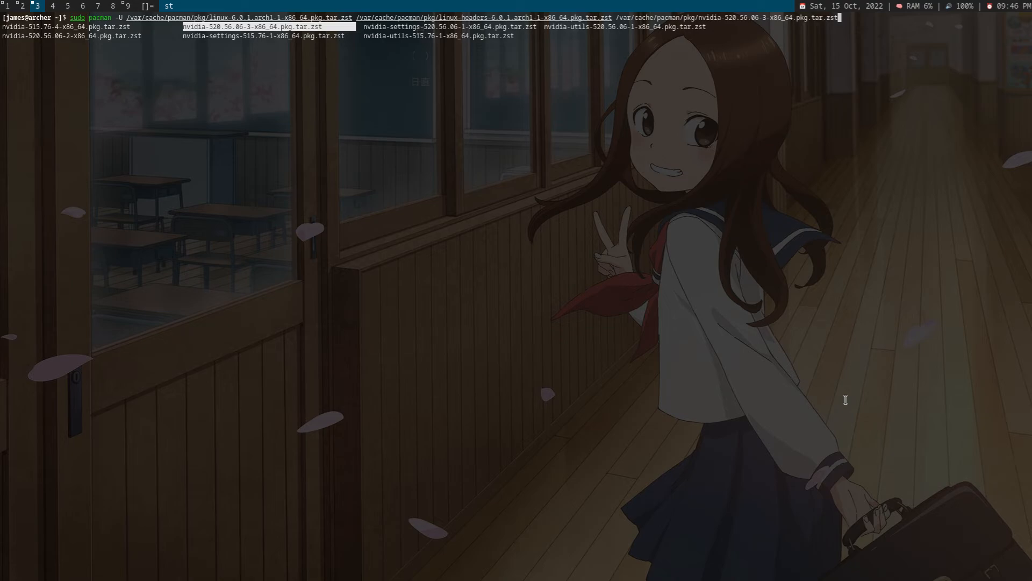
{"action": "key", "text": "Tab"}
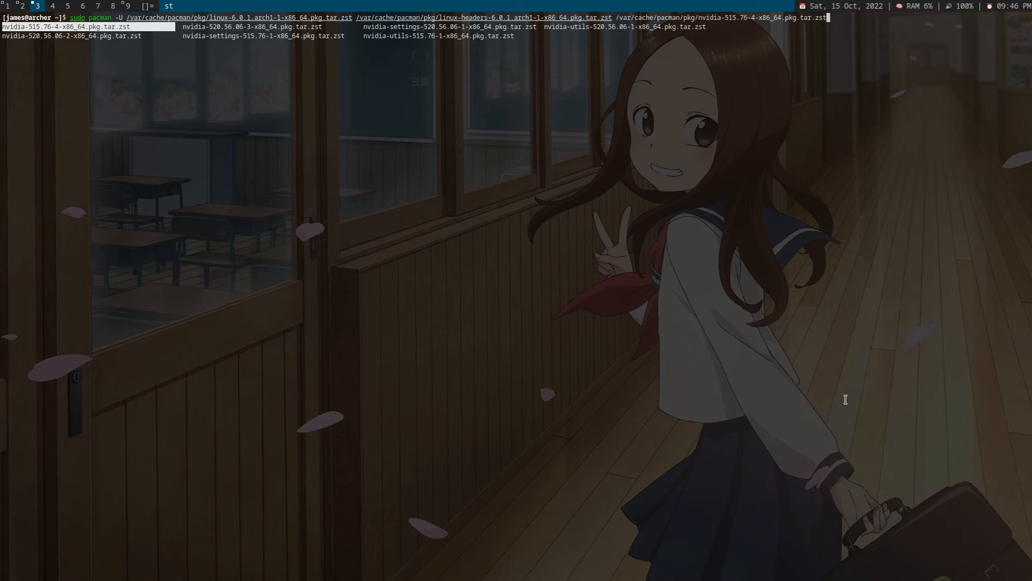
{"action": "key", "text": "Tab"}
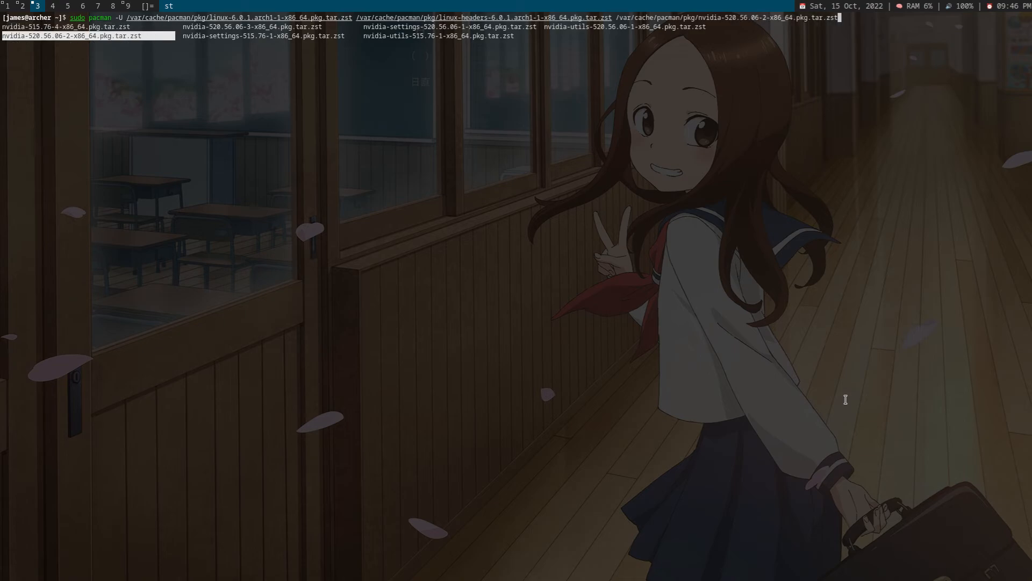
{"action": "key", "text": "Tab"}
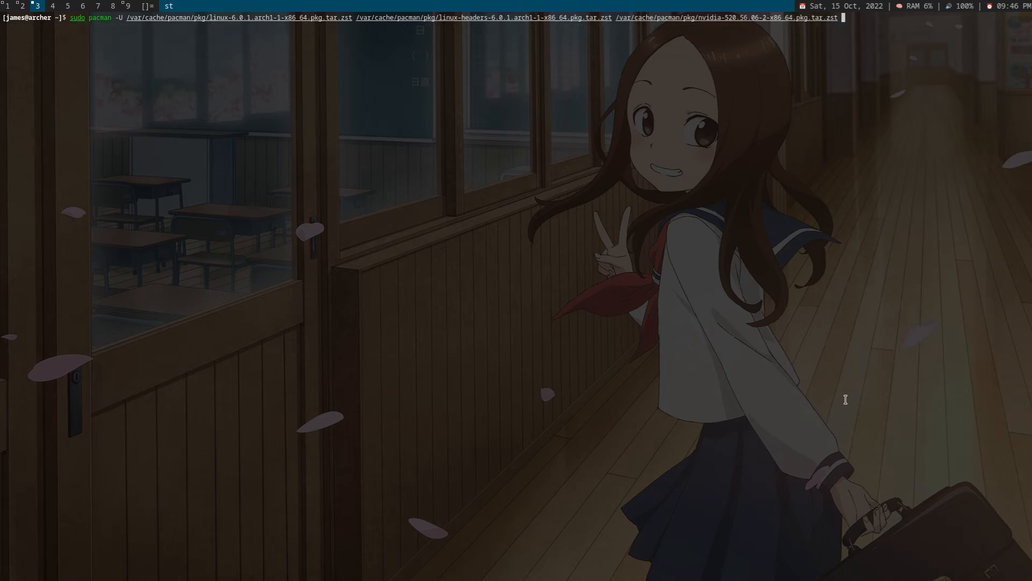